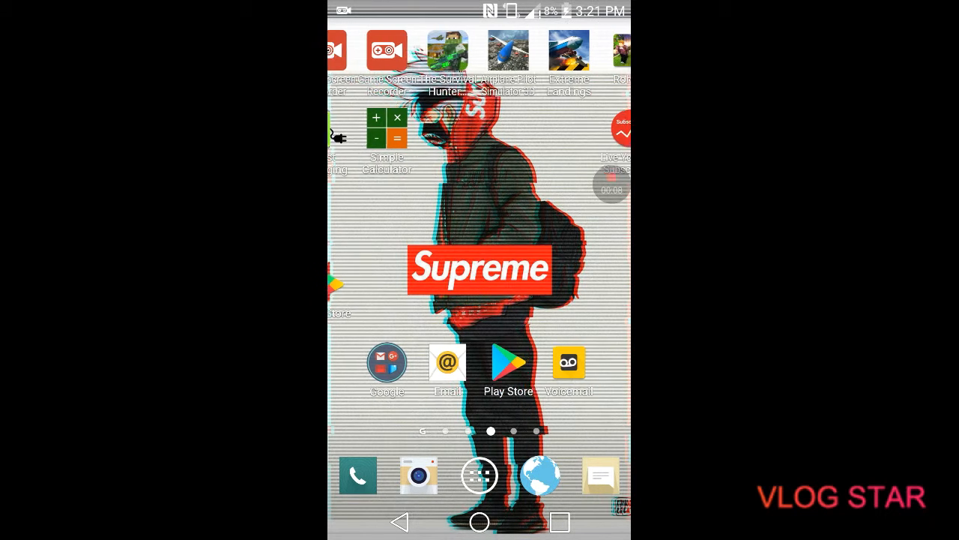
# Swipe left through the Android home screen pages to find Extreme Landings
pyautogui.hscroll(-3)
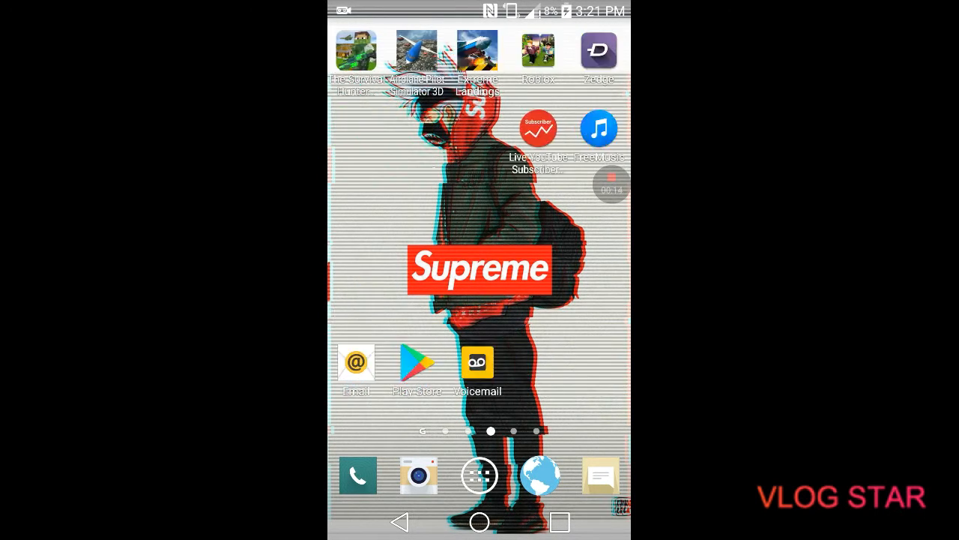
pyautogui.hscroll(-3)
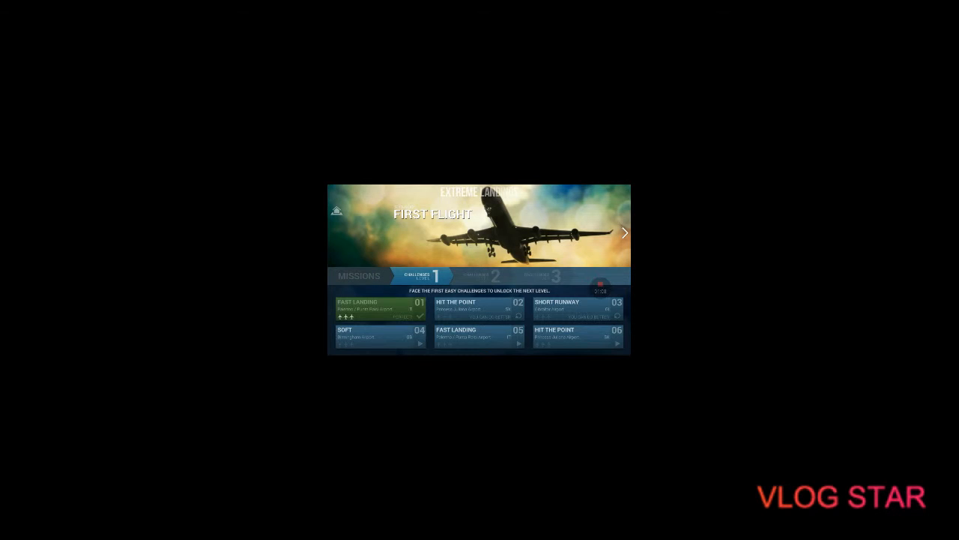
pyautogui.click(359, 275)
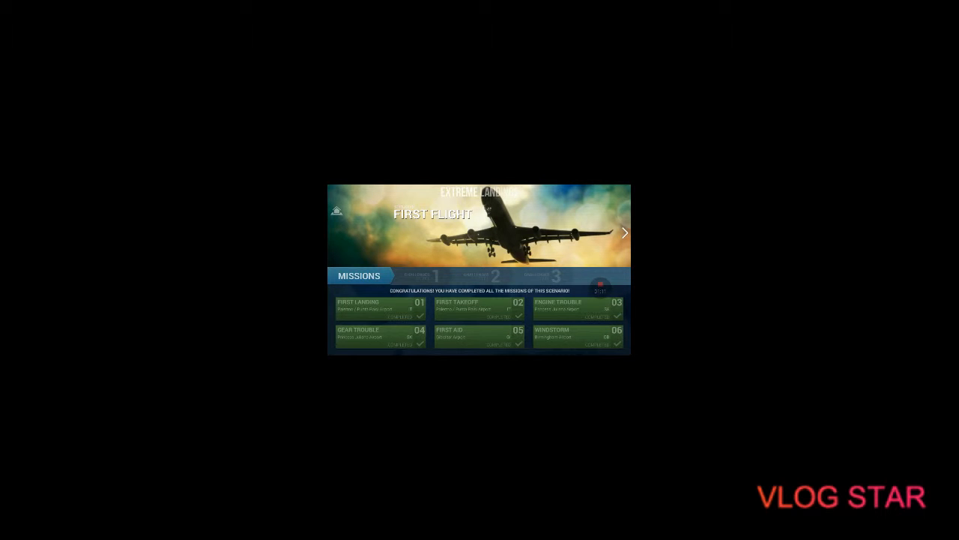
pyautogui.click(417, 276)
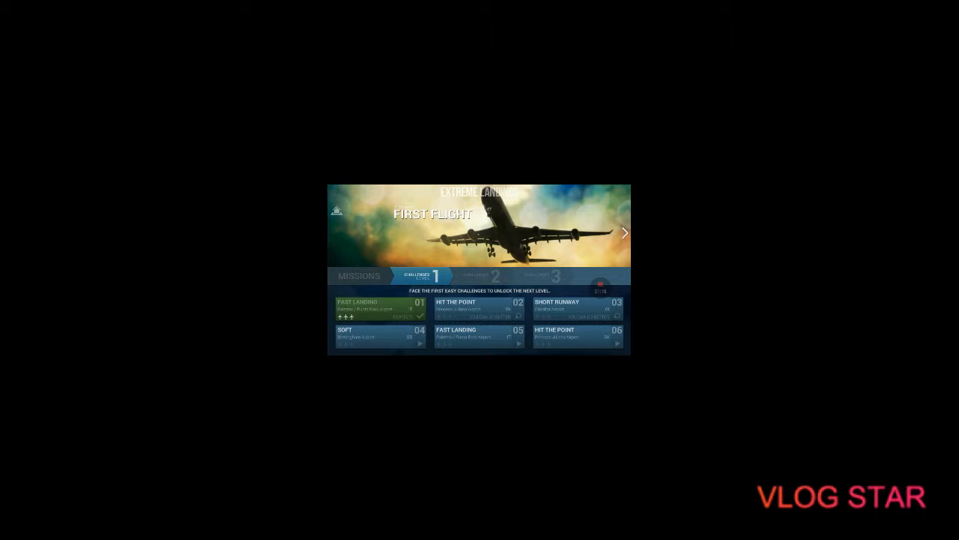
pyautogui.click(358, 275)
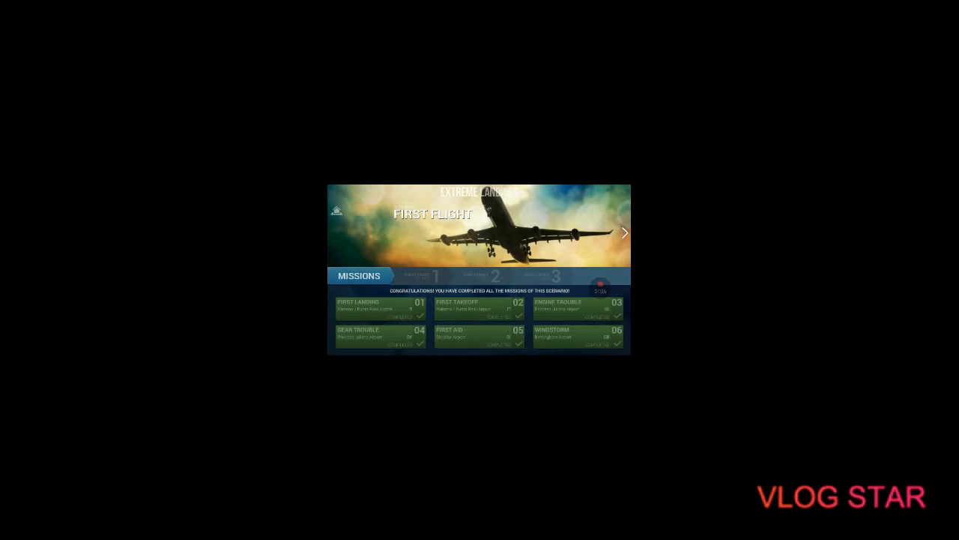
pyautogui.click(415, 275)
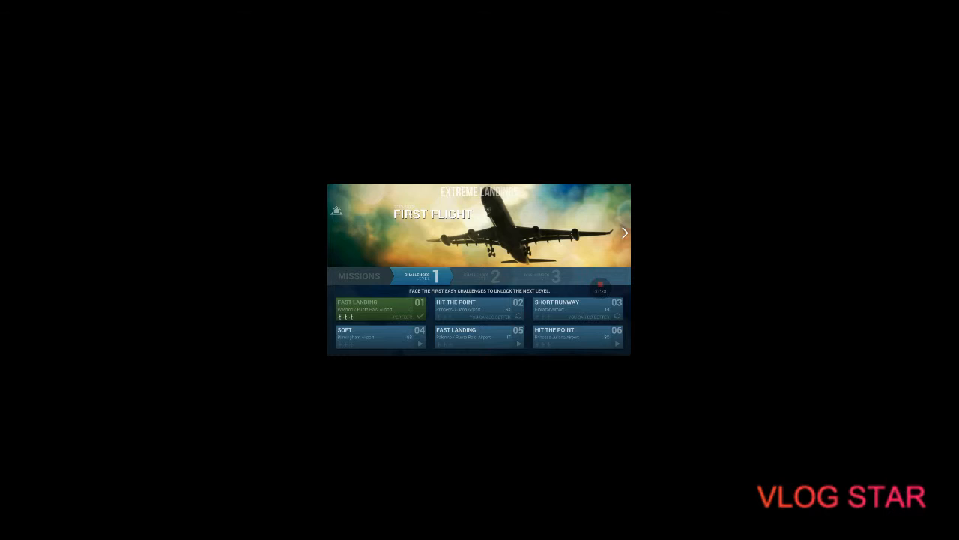
# Preview the Hit the Point briefing, then switch to Challenges 2 and back to Challenges 1
pyautogui.click(480, 307)
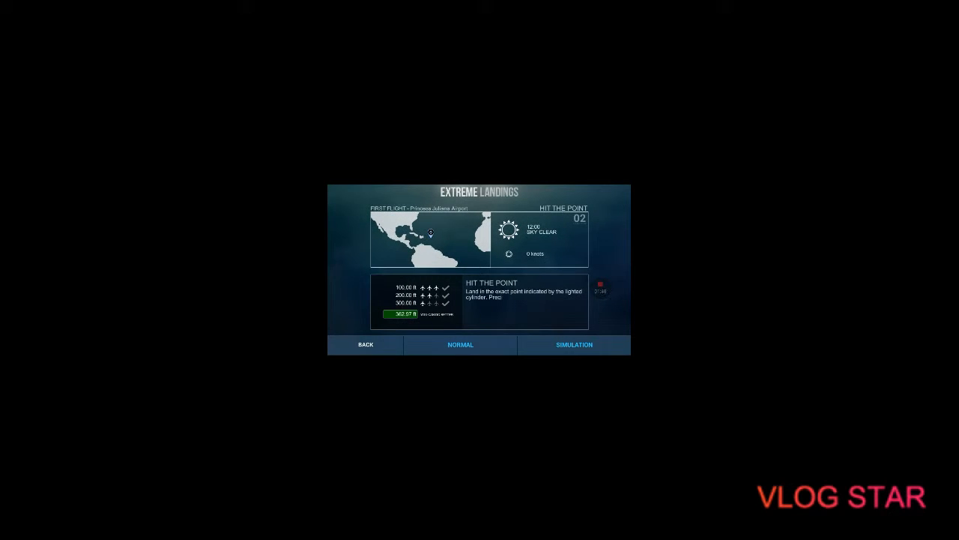
pyautogui.click(460, 344)
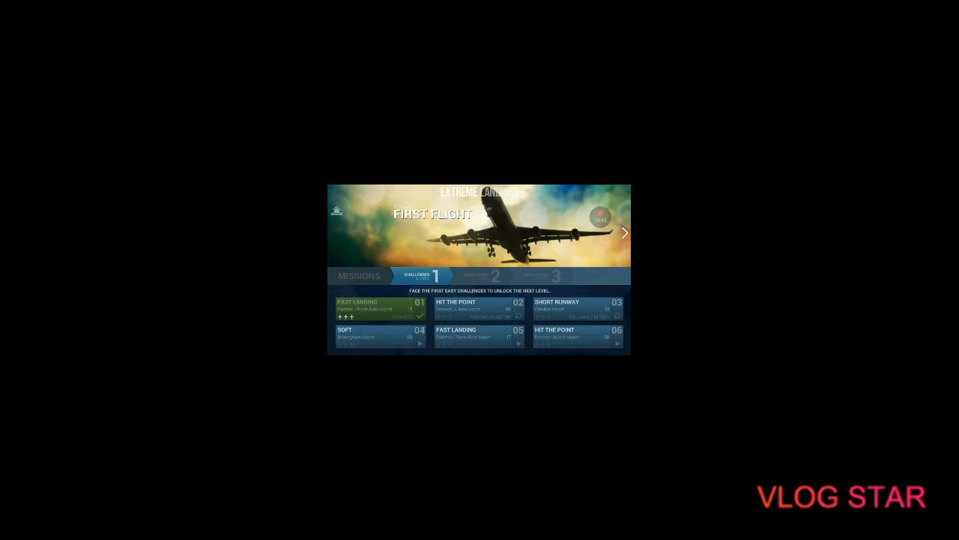
pyautogui.click(497, 276)
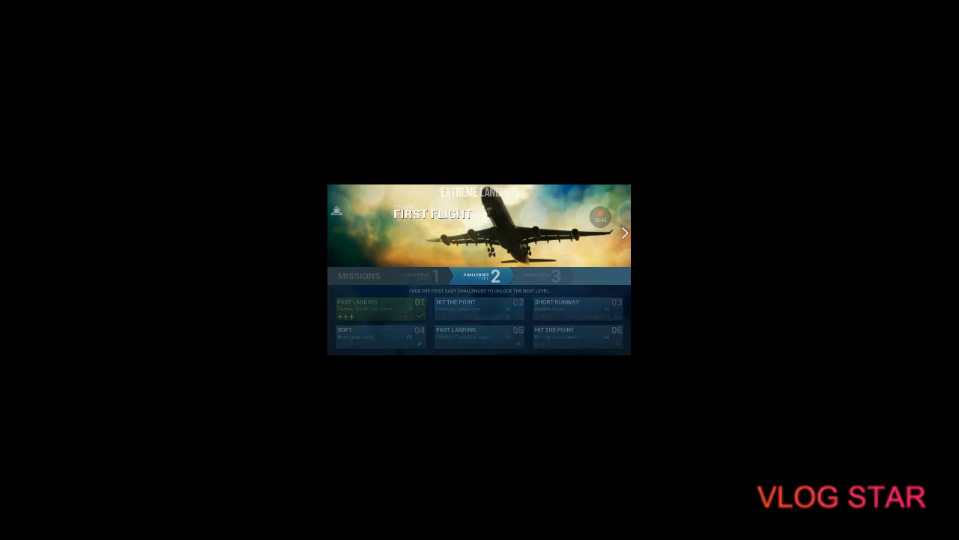
pyautogui.click(437, 276)
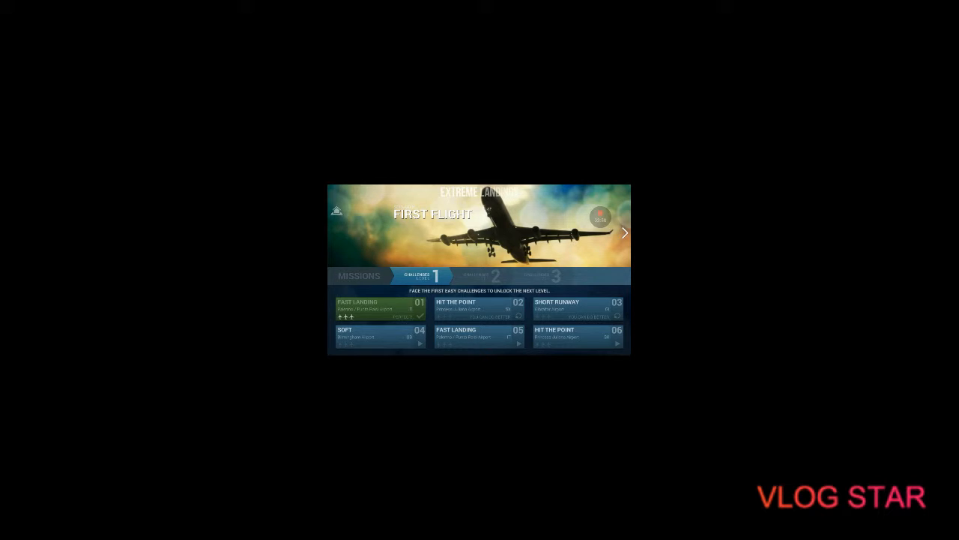
pyautogui.click(578, 306)
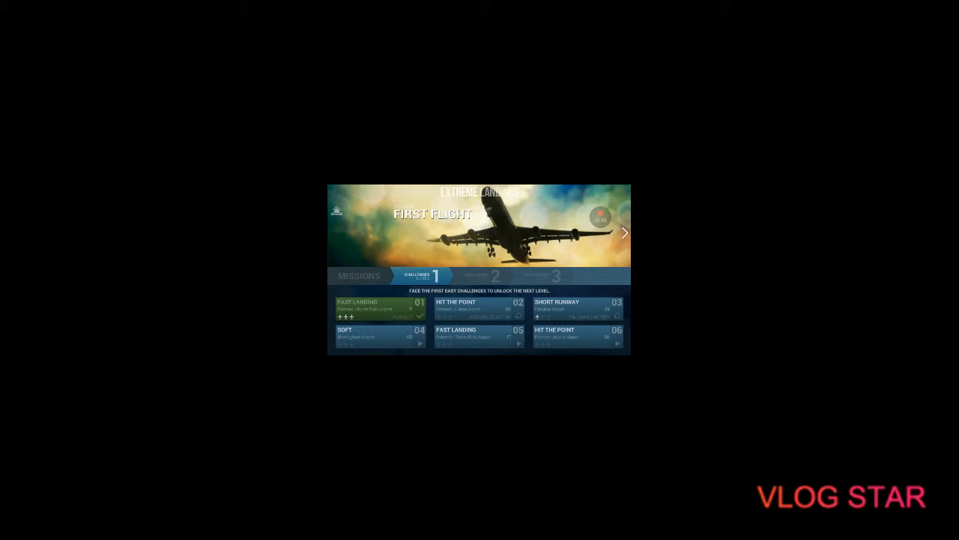
# Open Fast Landing challenge 05 and start the flight in Normal mode
pyautogui.click(479, 336)
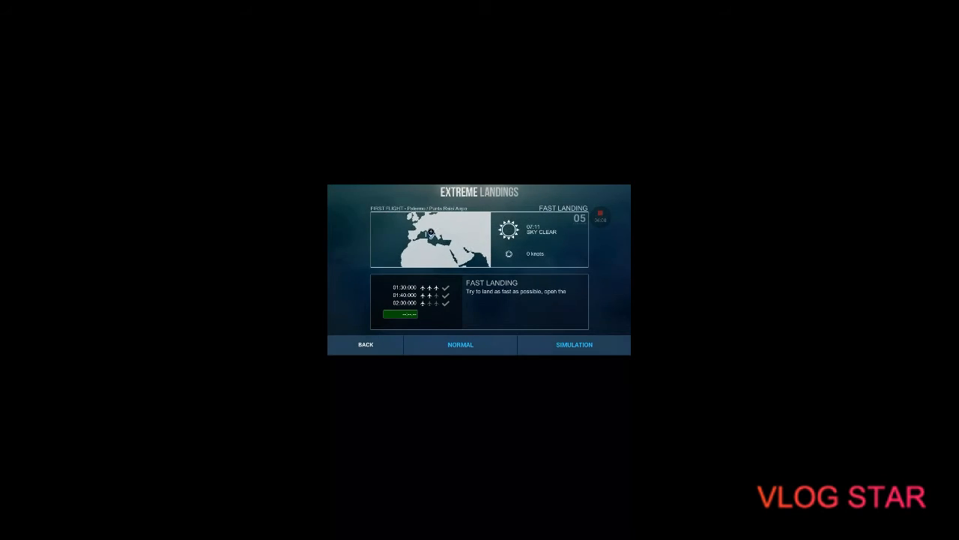
pyautogui.click(460, 344)
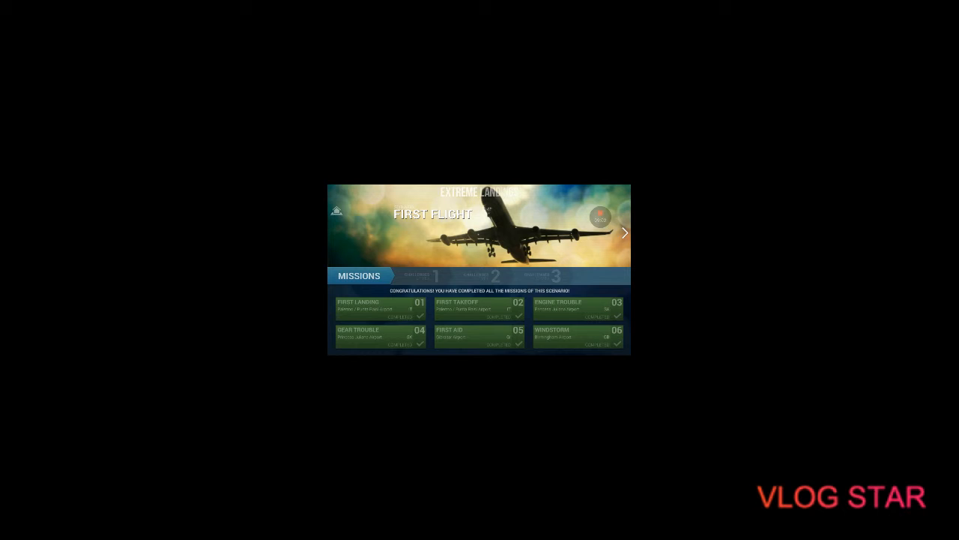
# Open the Windstorm 06 briefing at Birmingham Airport, with rain and 7-knot wind
pyautogui.click(577, 337)
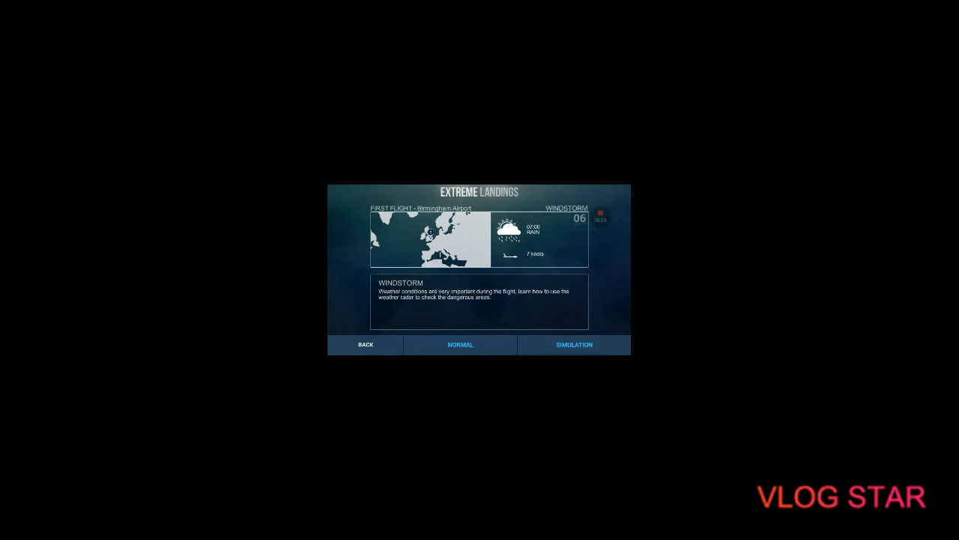
pyautogui.click(460, 344)
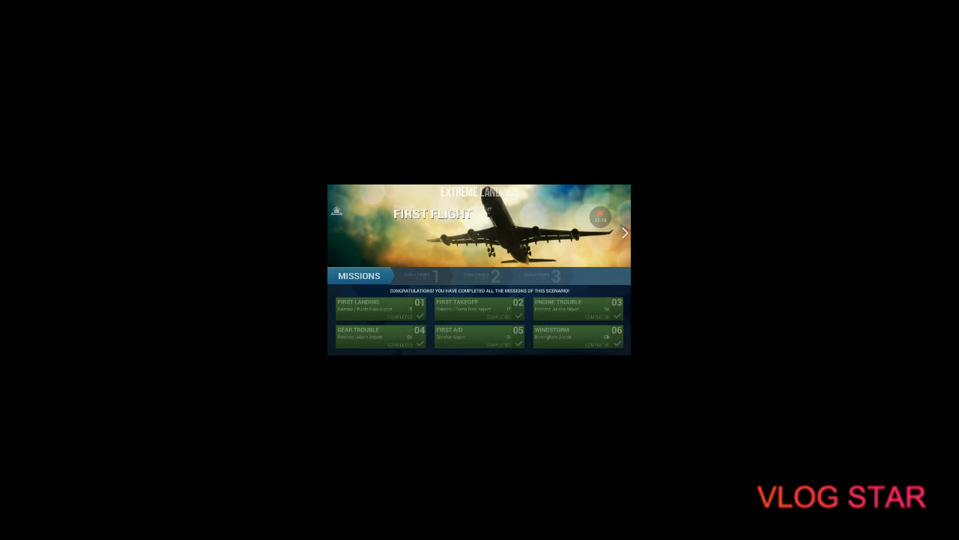
# Open the Gear Trouble 04 briefing, with clear skies and 3-knot wind
pyautogui.click(379, 334)
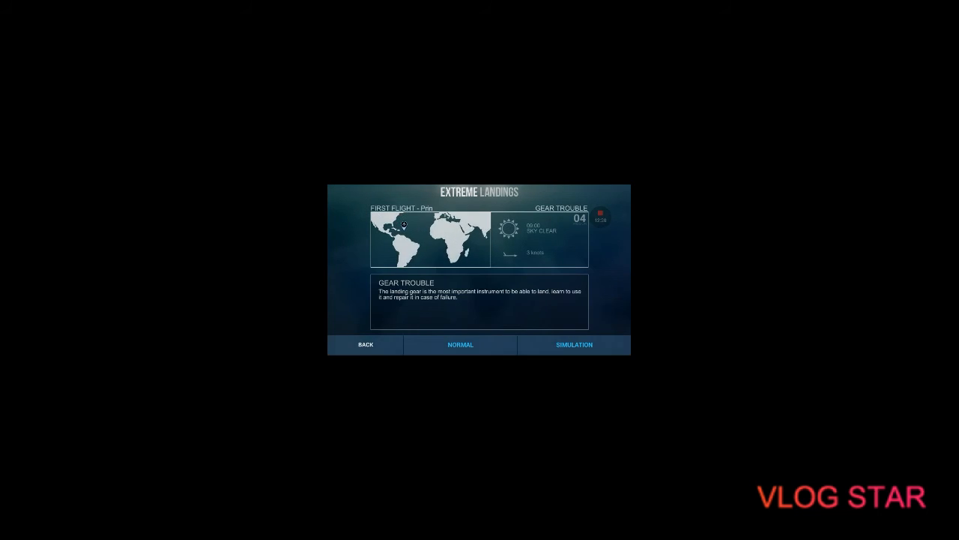